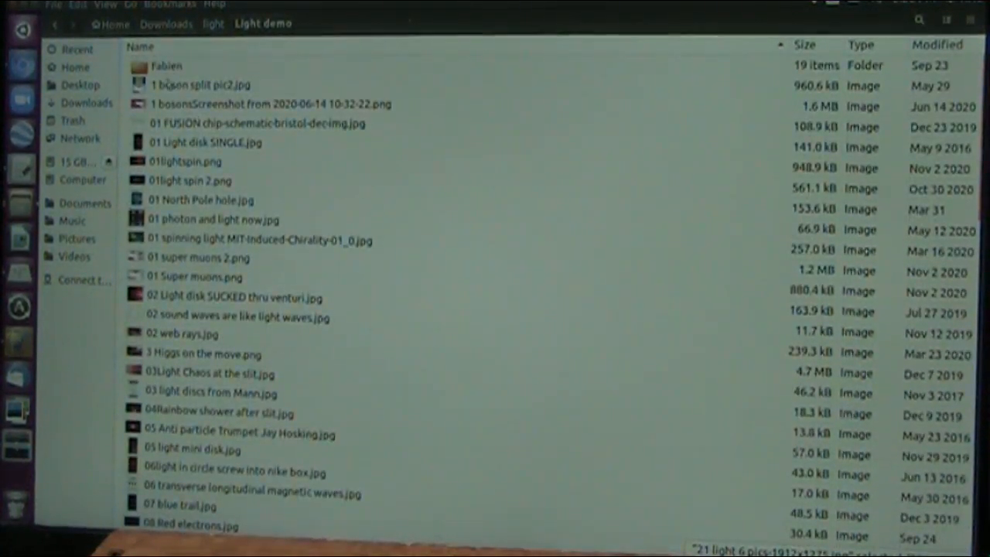
# - Open the 02 Photons image from the Fabien folder in Shotwell
pyautogui.doubleClick(166, 65)
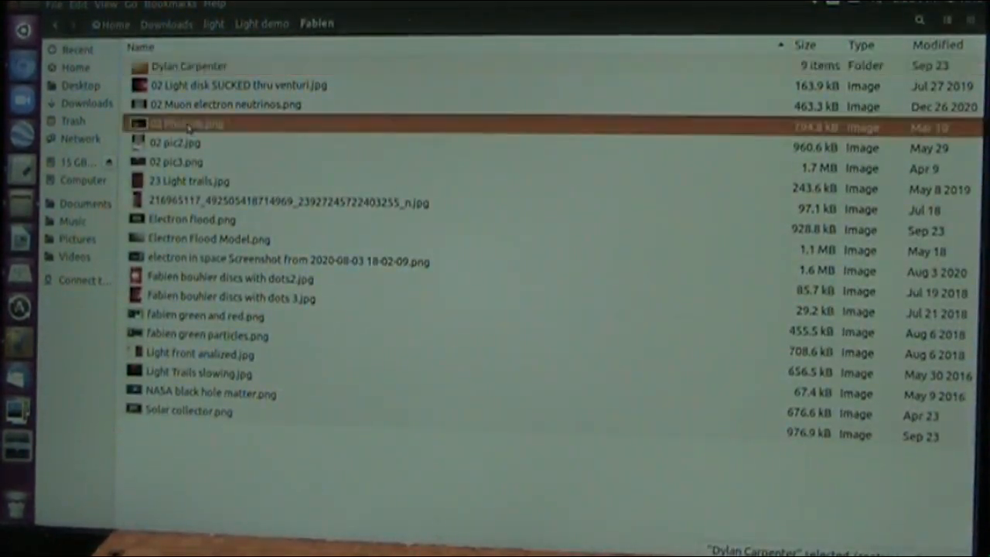
pyautogui.doubleClick(189, 124)
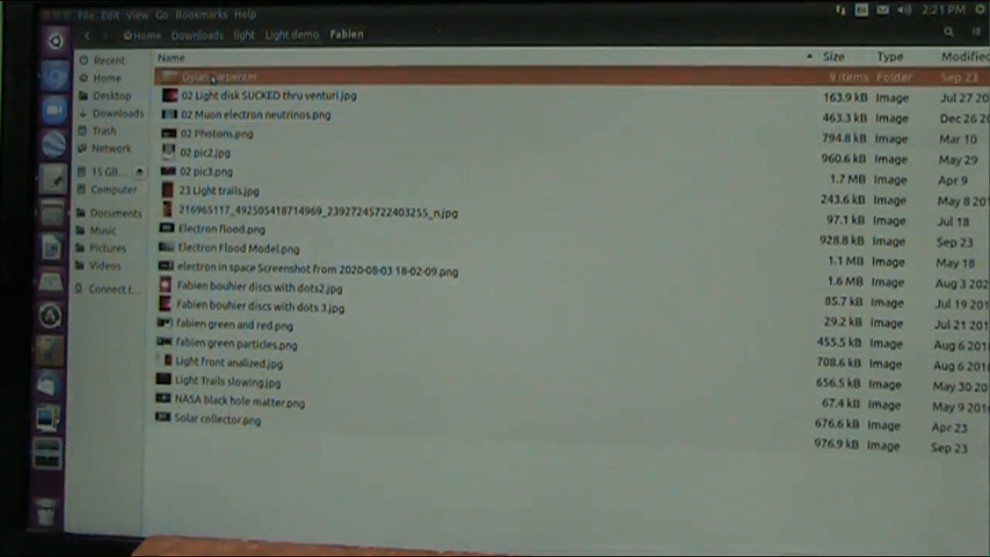
# - Return to the Light demo folder and open 12 Green electron.jpg in Shotwell
pyautogui.doubleClick(220, 78)
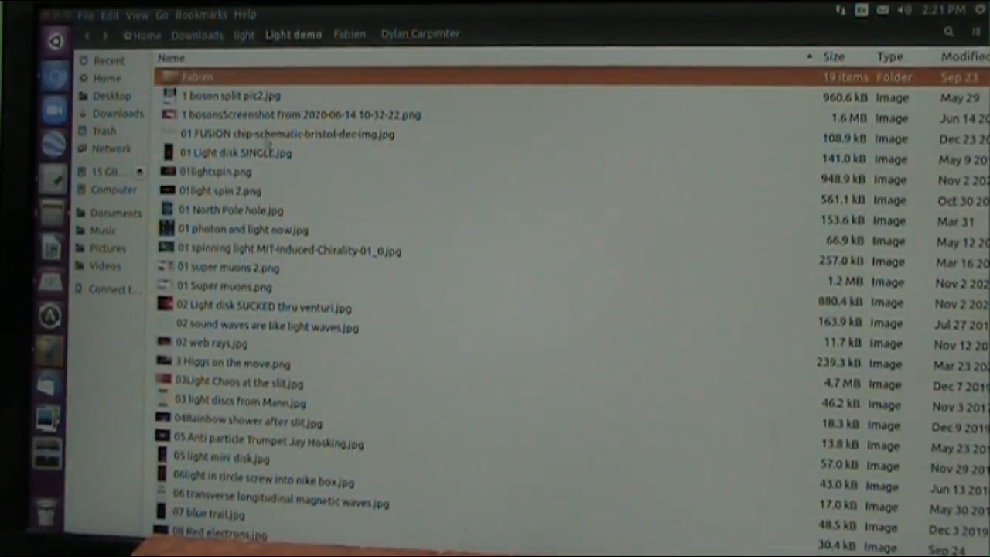
pyautogui.scroll(-3)
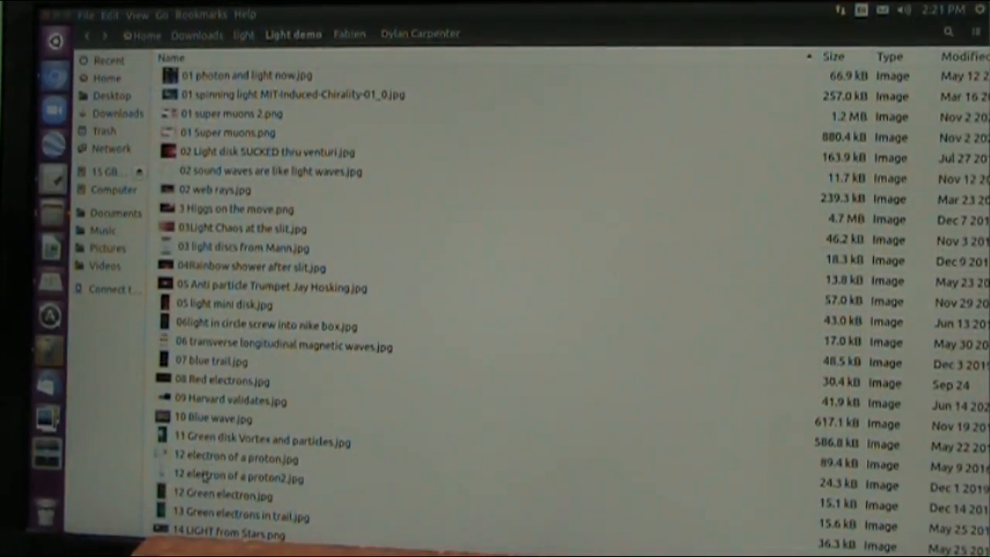
pyautogui.doubleClick(227, 495)
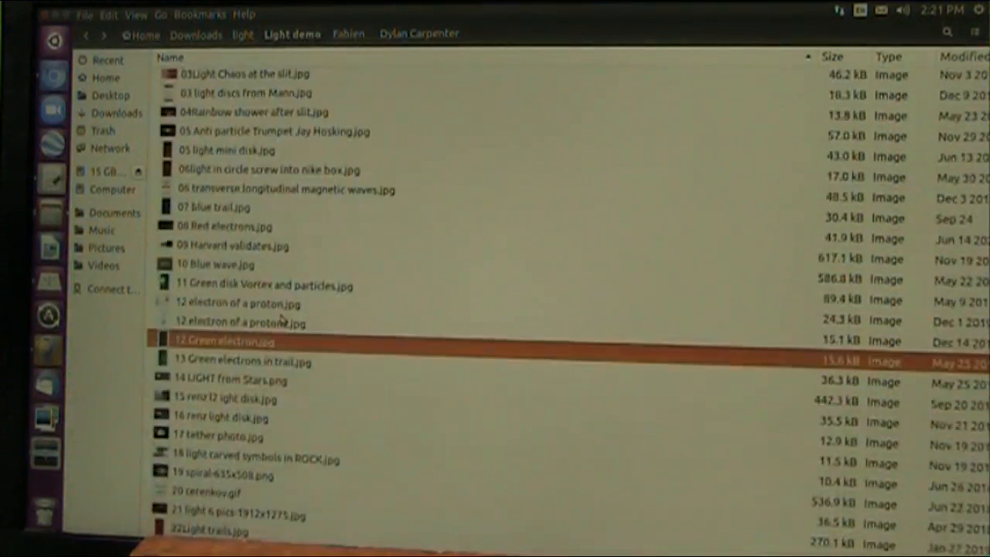
pyautogui.scroll(-3)
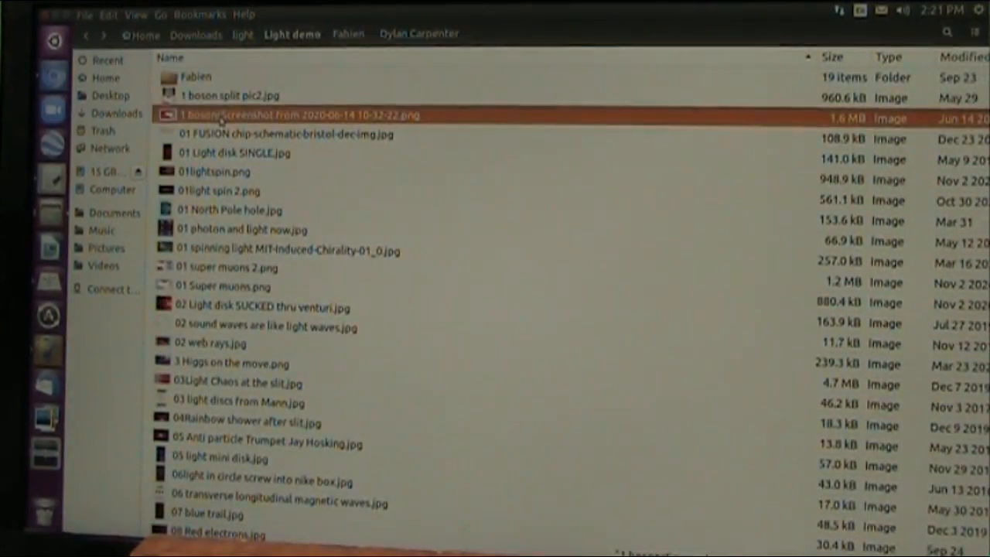
pyautogui.doubleClick(300, 115)
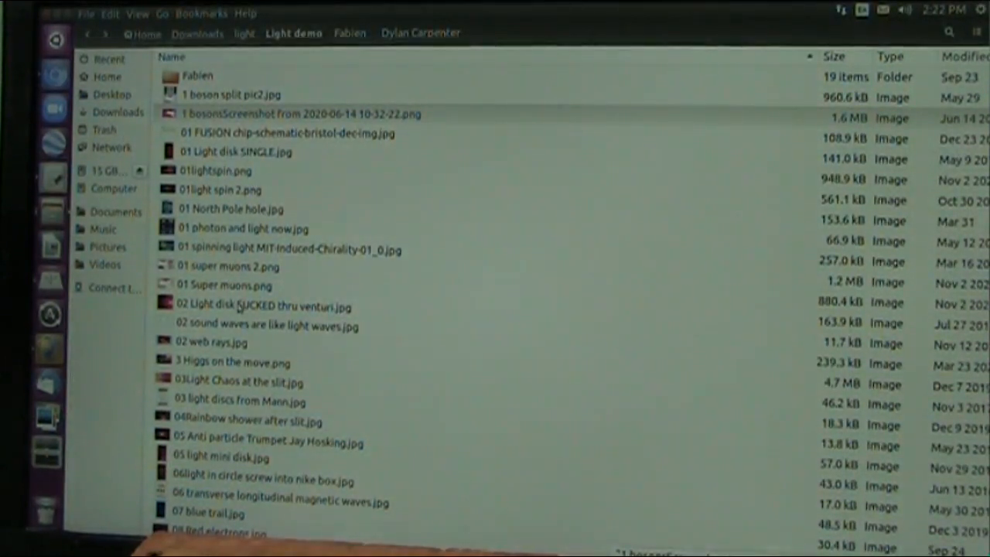
# - Open the 02 Light disk SUCKED thru venturi photo in Shotwell
pyautogui.doubleClick(263, 304)
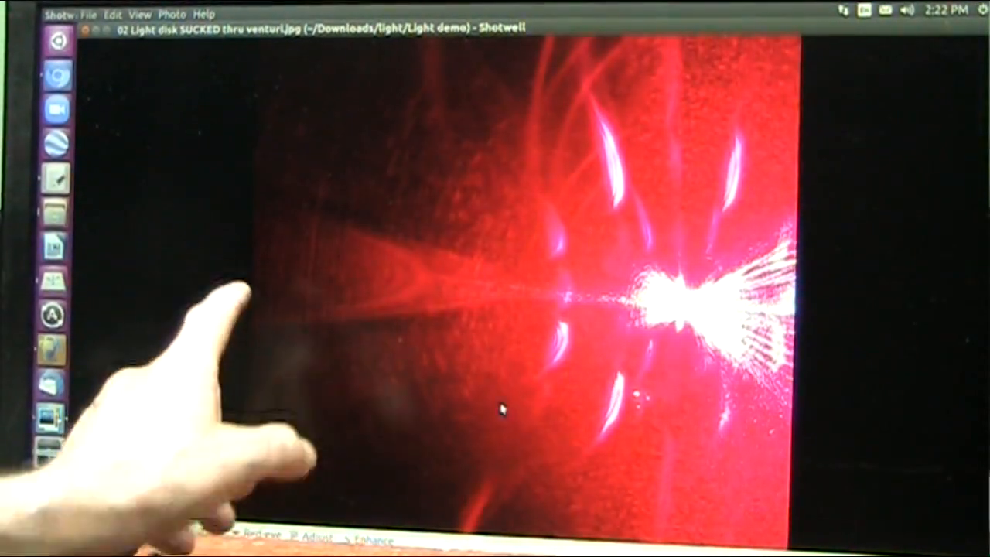